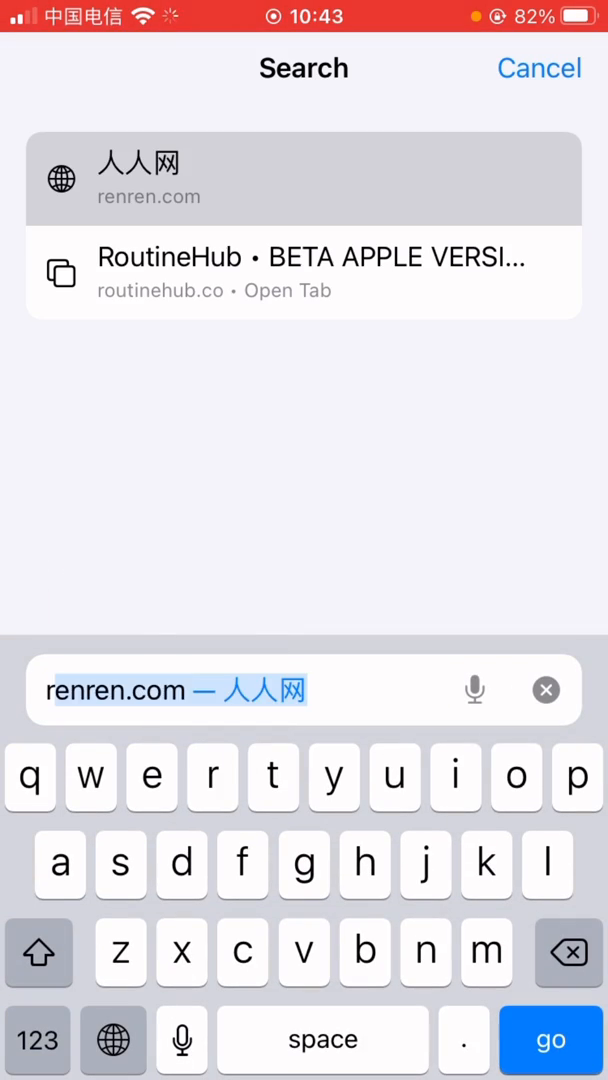
- Return to RoutineHub, browse the homepage, and get the BETA APPLE VERSIONS shortcut
left_click(303, 273)
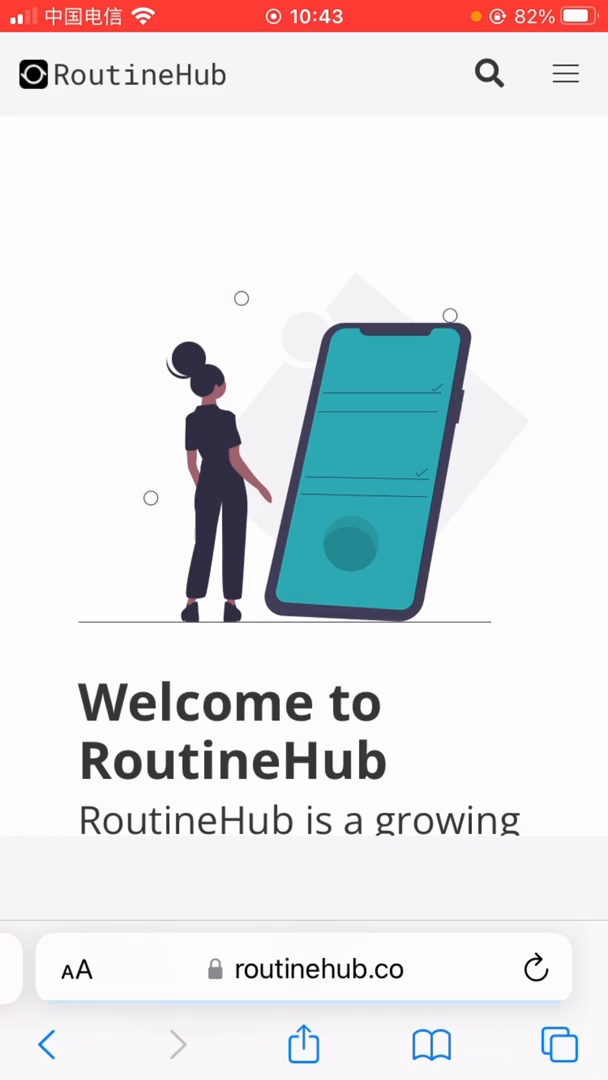
scroll("down", 3)
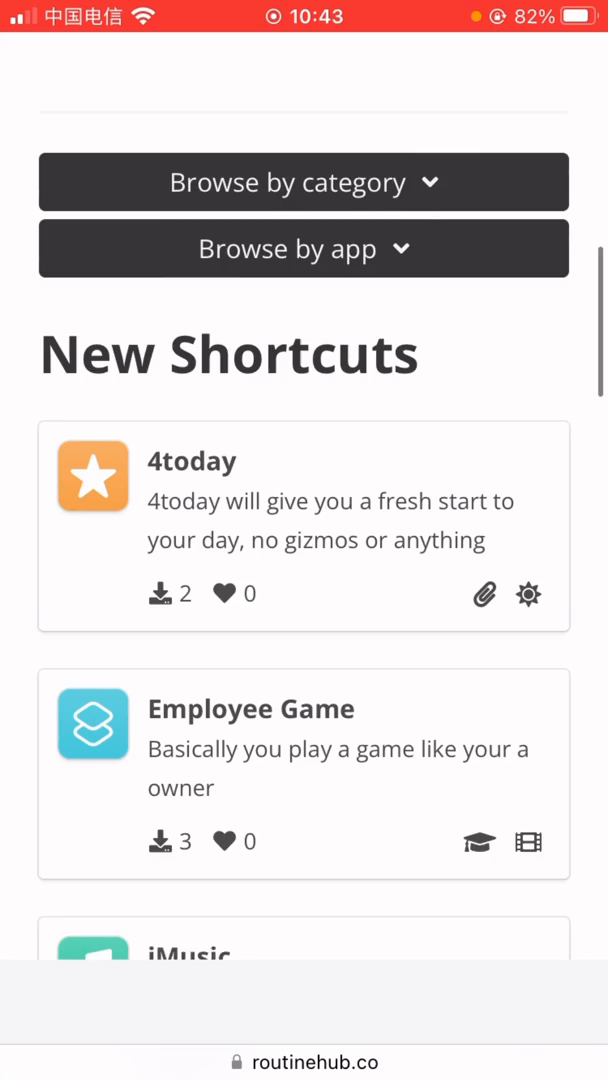
scroll("down", 3)
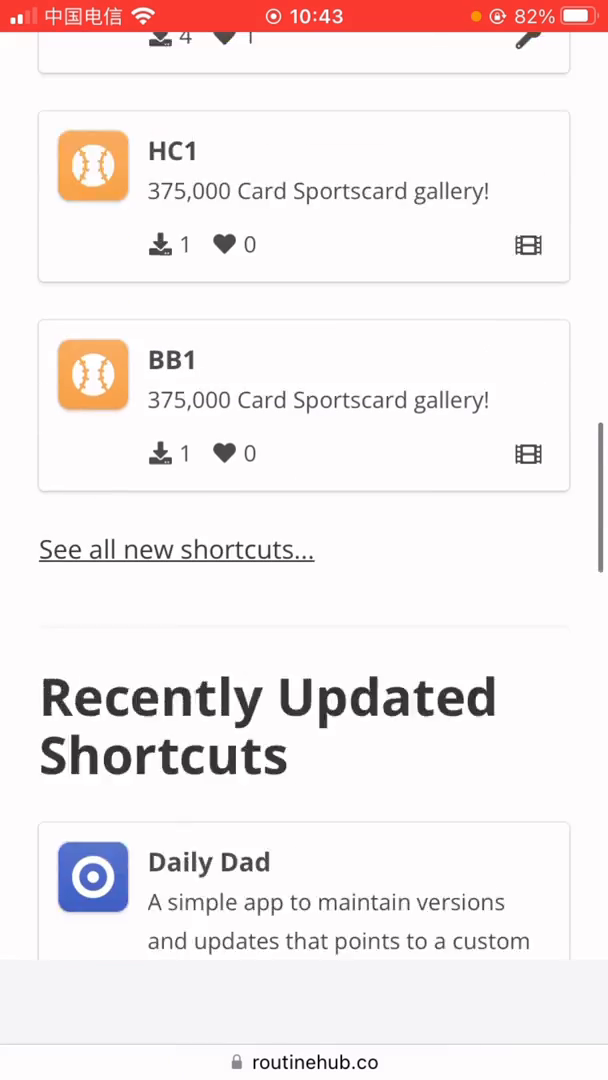
scroll("down", 3)
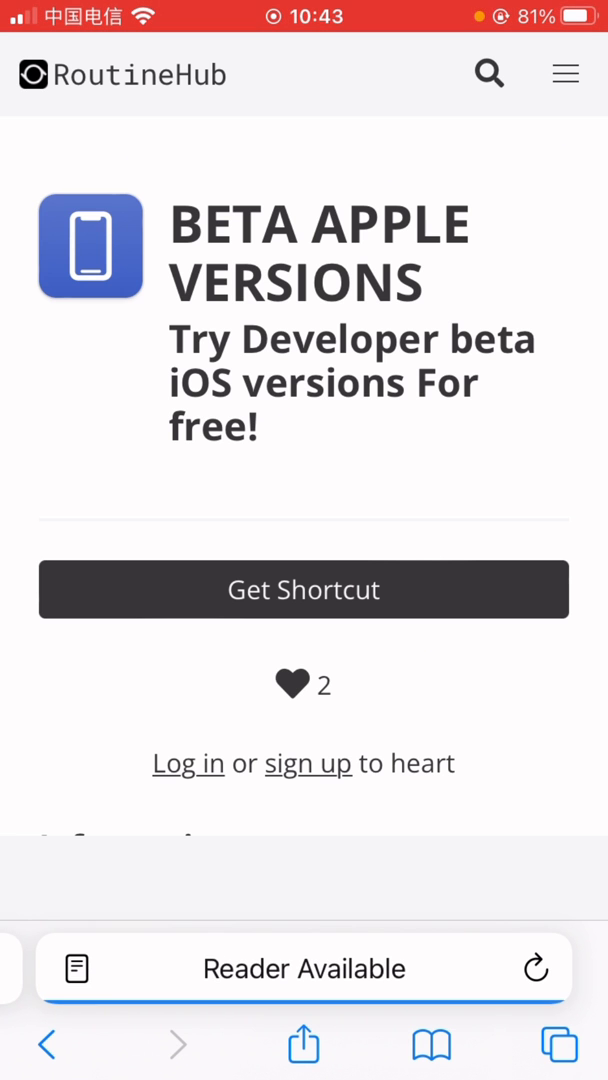
left_click(304, 967)
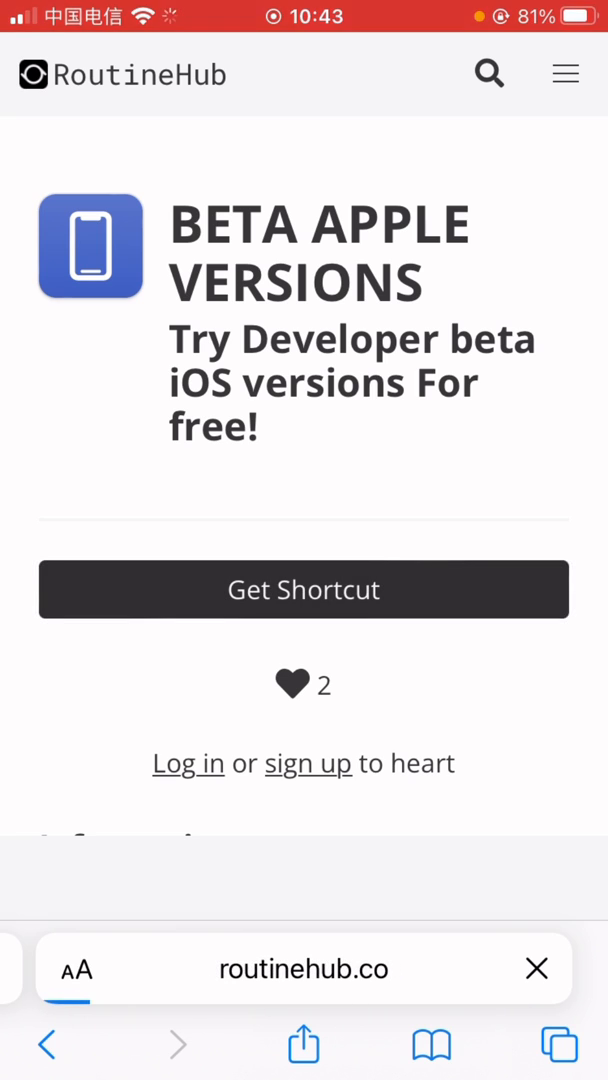
- Add BETA APPLE VERSIONS v1.5.0 (196 actions) to the Shortcuts library
left_click(304, 589)
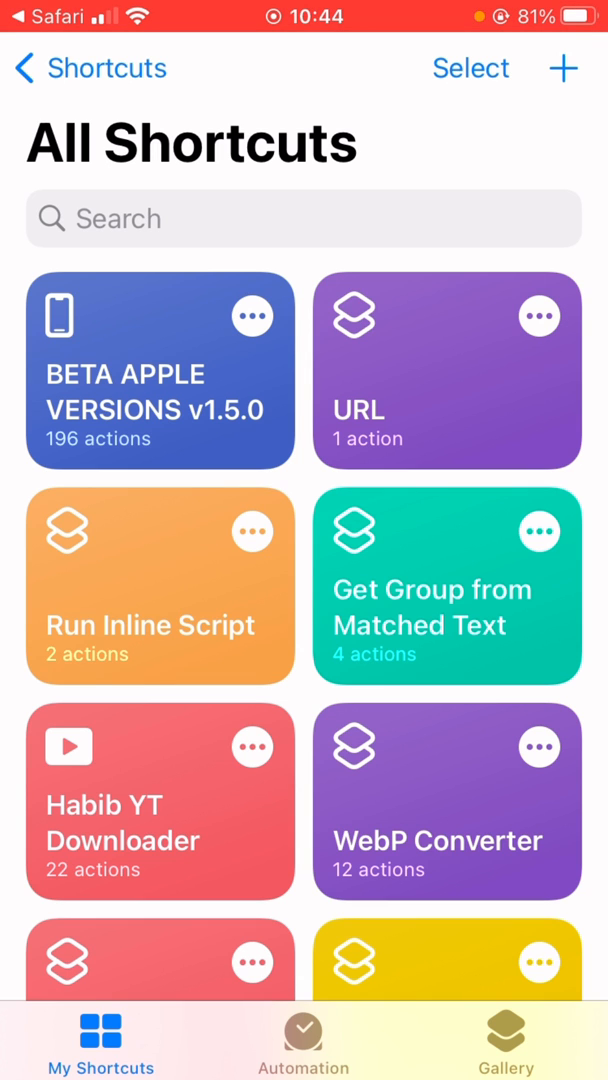
- Open BETA APPLE VERSIONS v1.5.0 in the editor, run it, and dismiss the Lemon updater alert
left_click(159, 370)
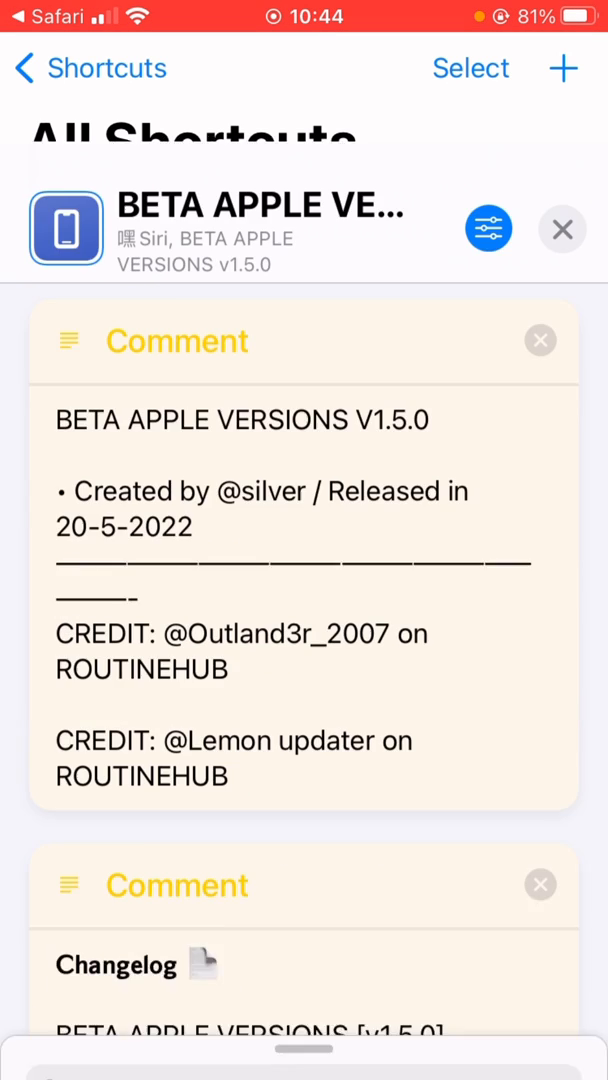
scroll("down", 3)
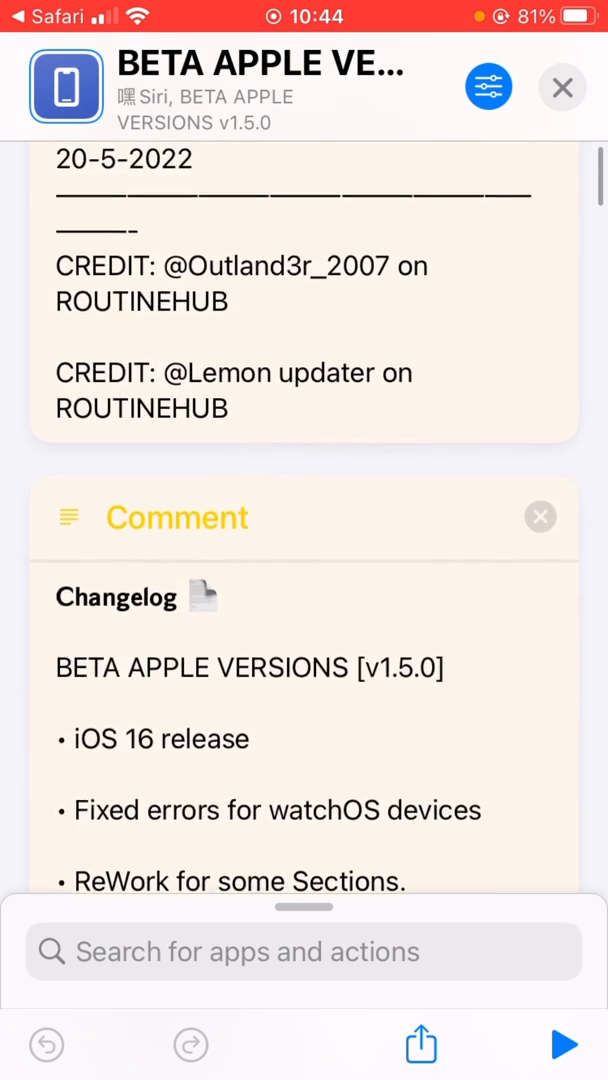
scroll("down", 3)
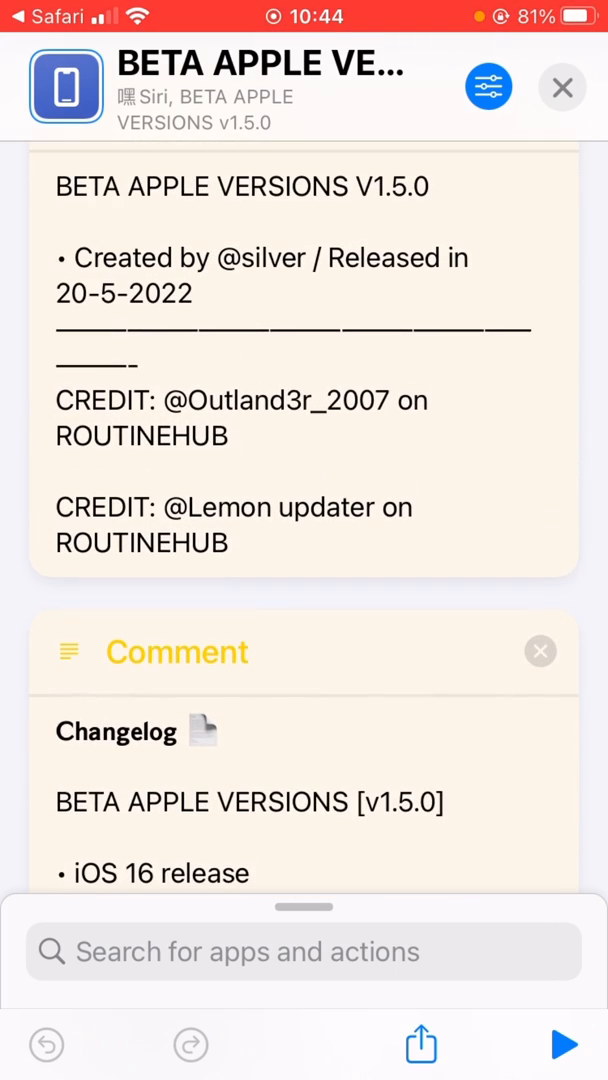
left_click(563, 1044)
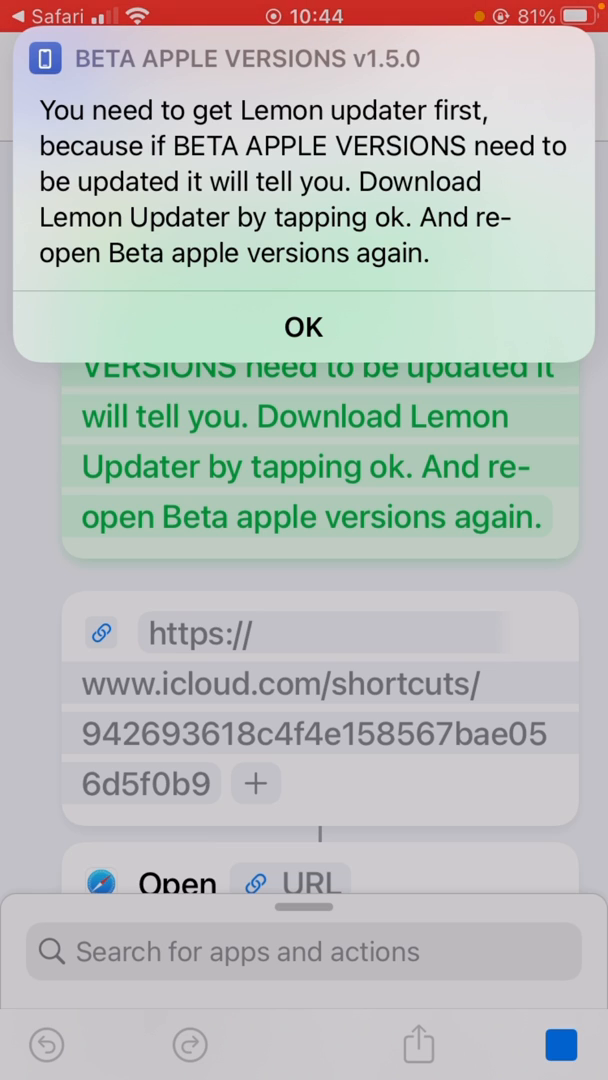
left_click(304, 326)
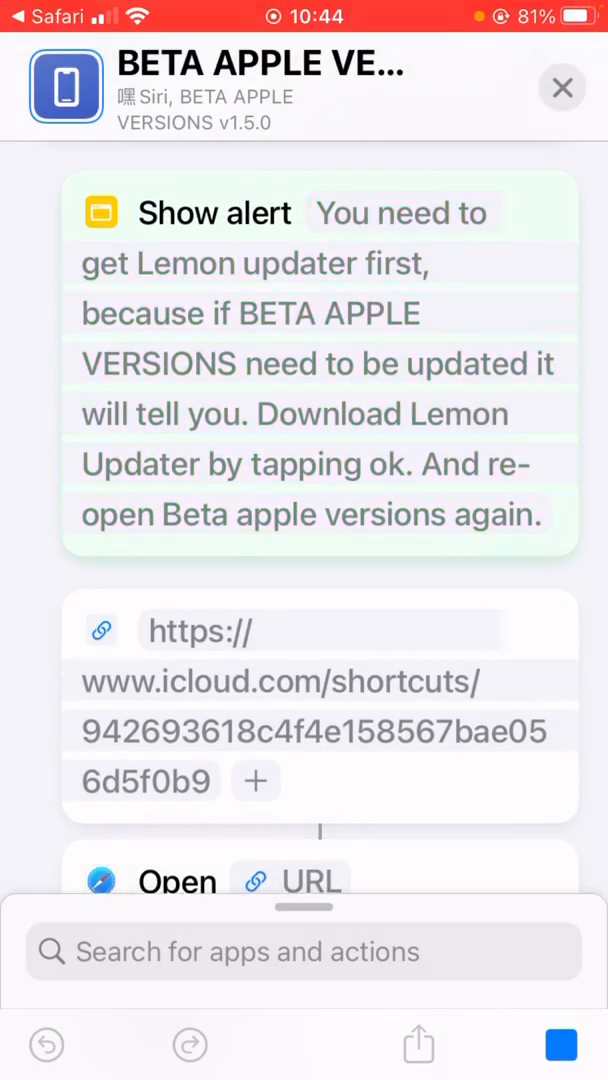
- Stop the shortcut and remove the Lemon updater If block, leaving 184 actions
scroll("down", 3)
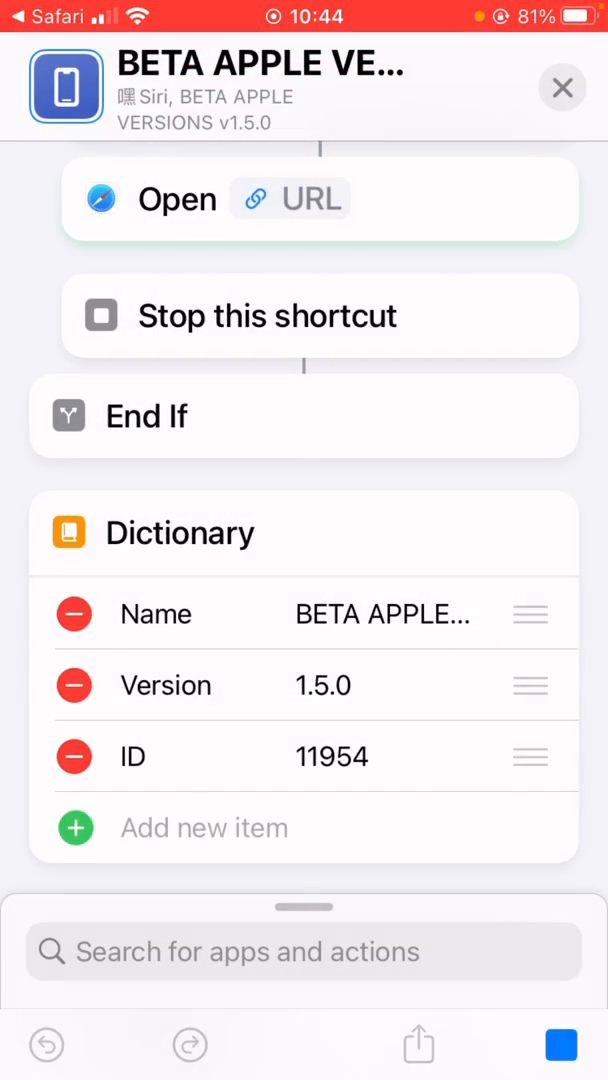
left_click(561, 1044)
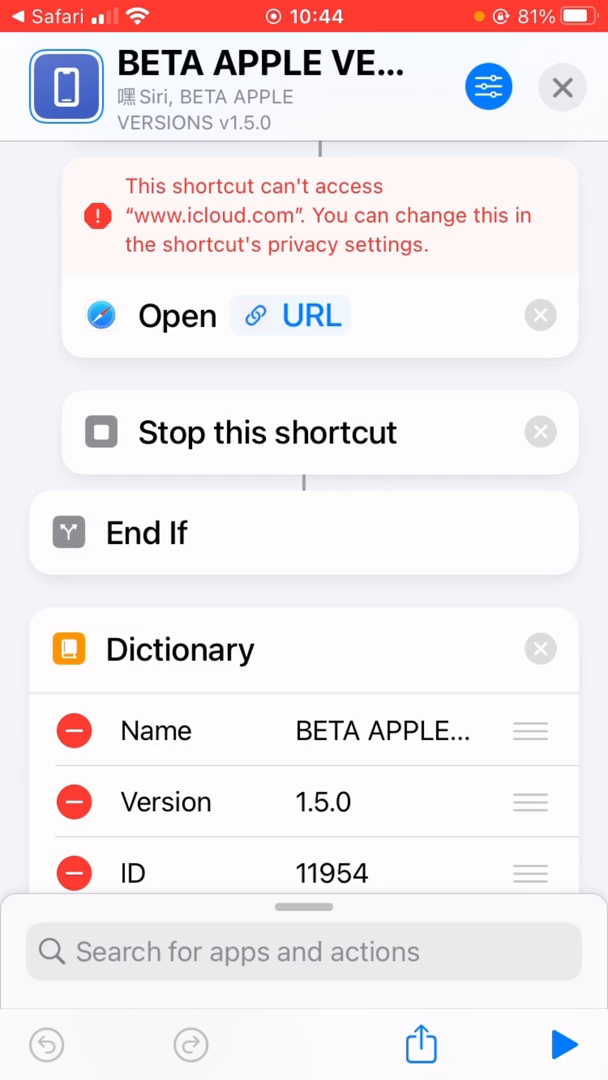
scroll("down", 3)
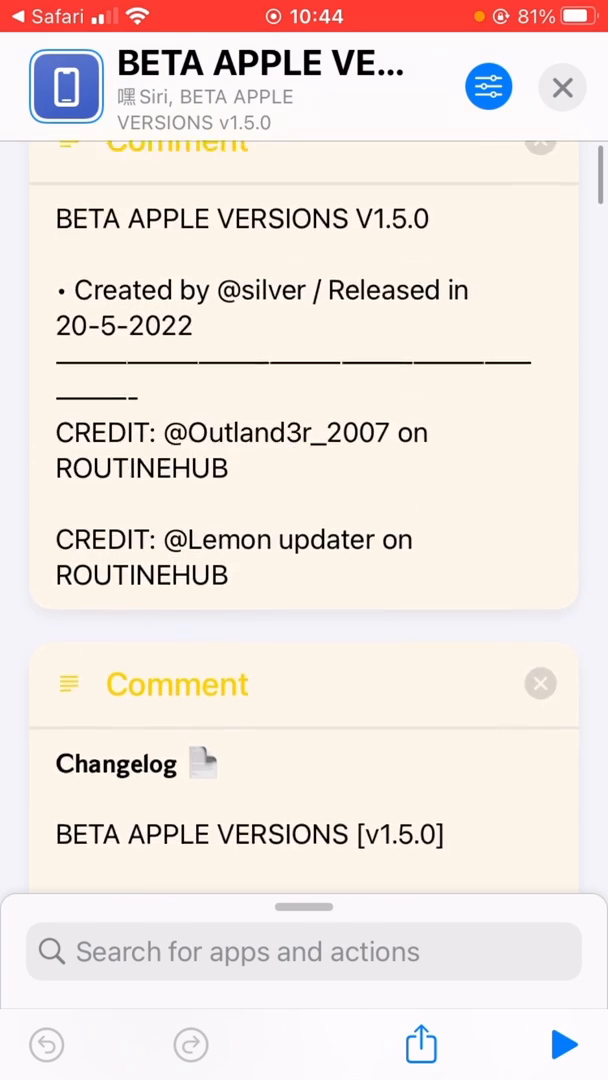
scroll("down", 3)
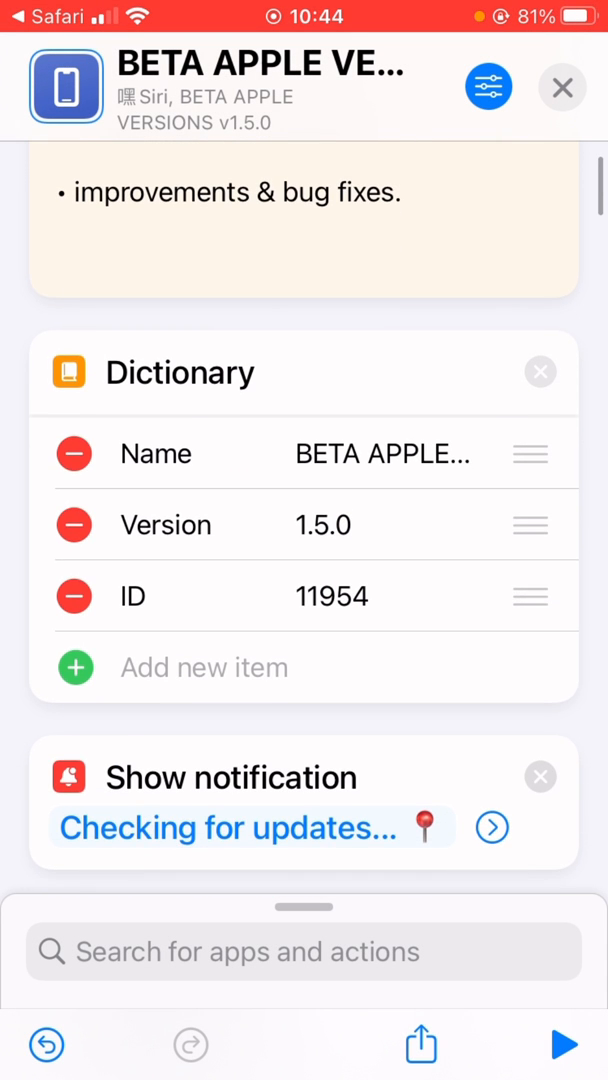
scroll("down", 3)
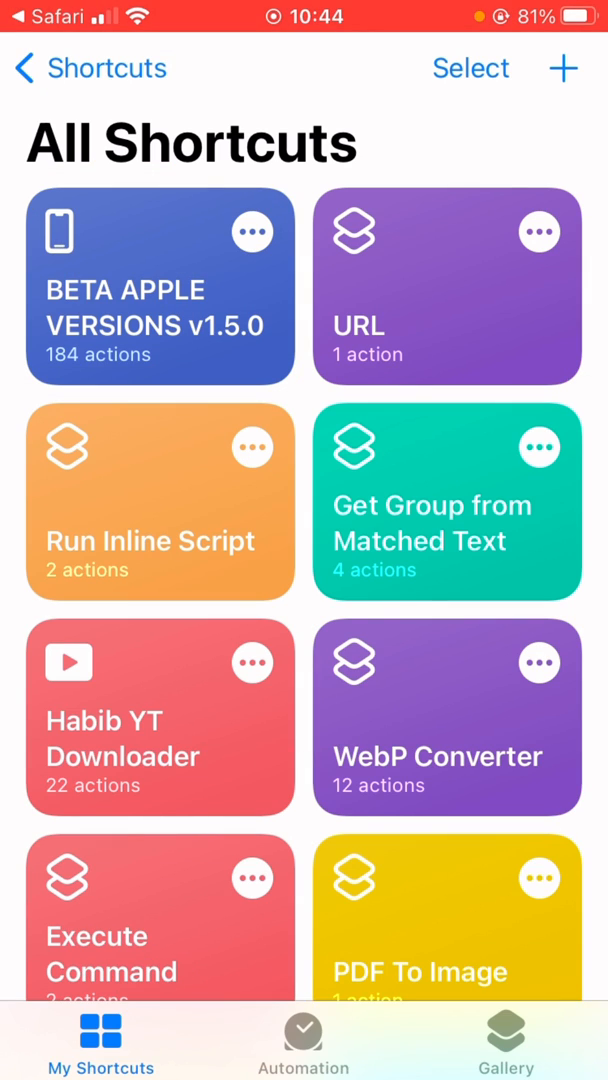
- Run BETA APPLE VERSIONS, choose iOS 16 beta 1, confirm, and allow opening betaprofiles.com
left_click(160, 287)
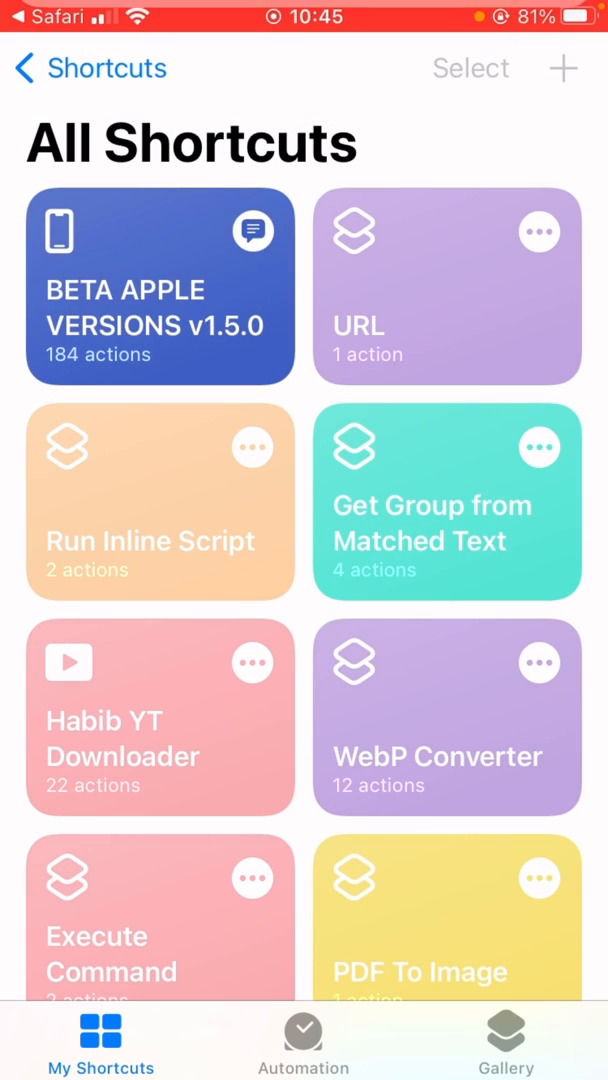
left_click(160, 287)
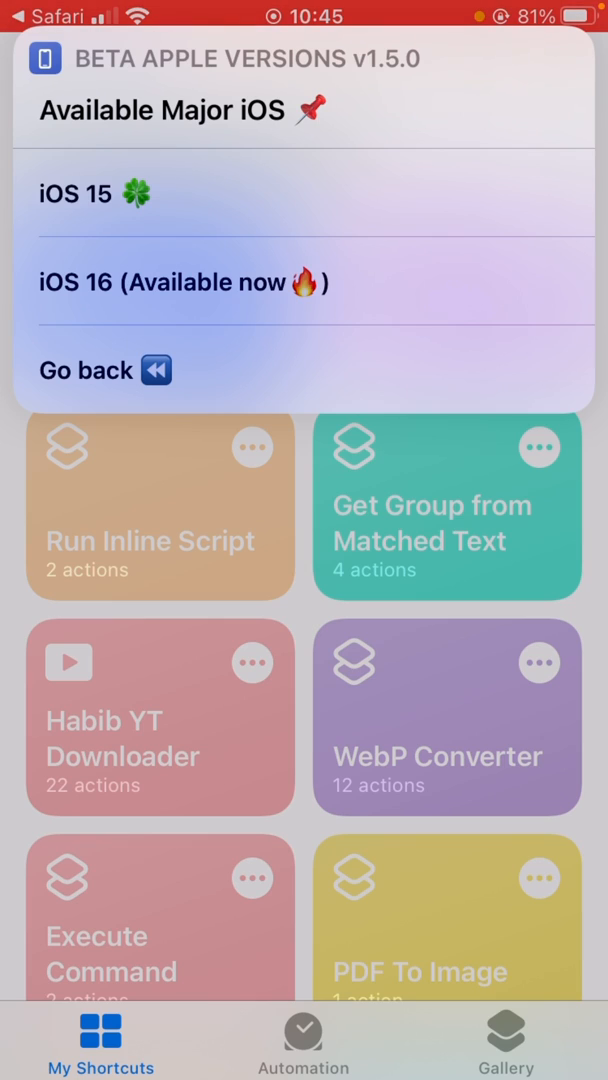
left_click(187, 281)
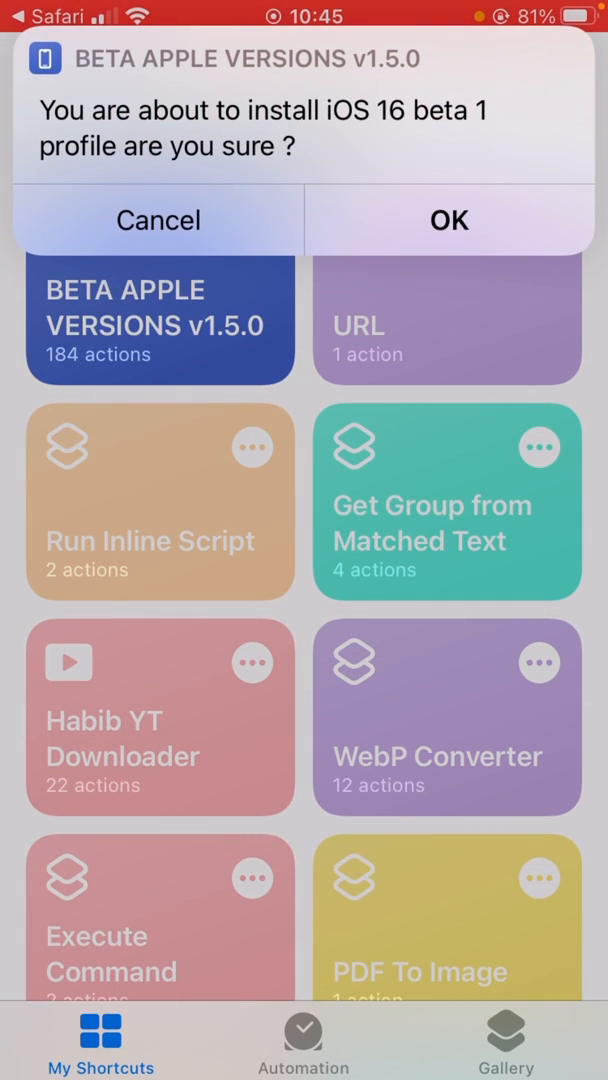
left_click(449, 219)
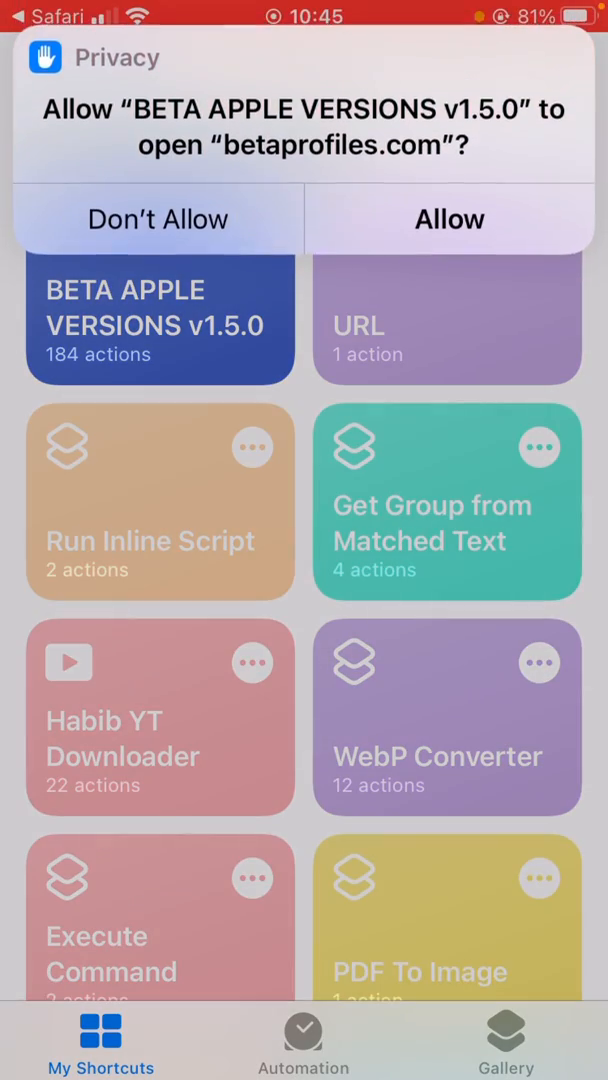
left_click(449, 218)
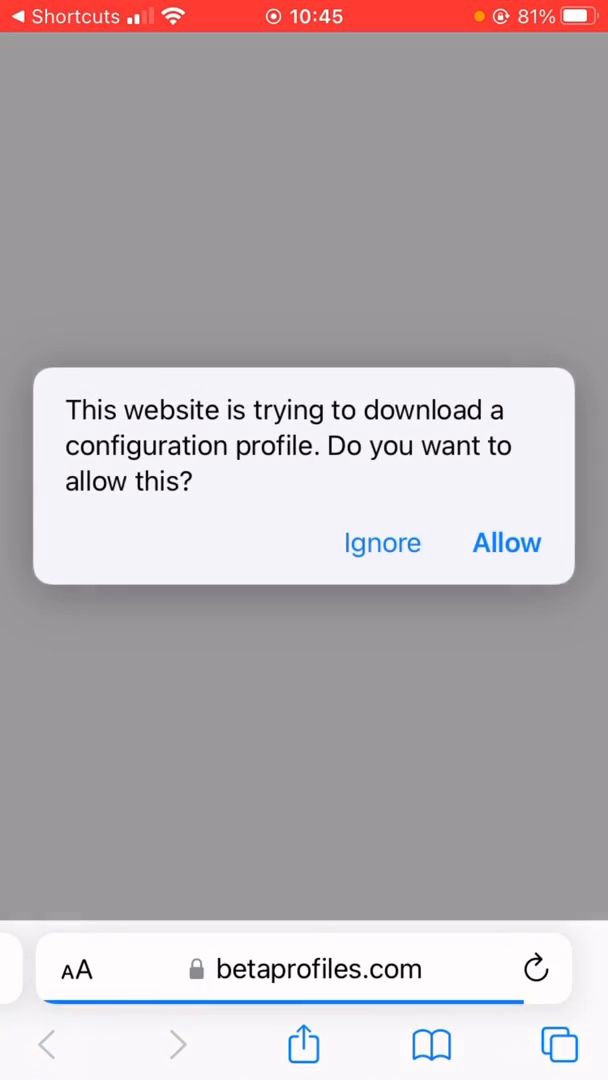
- Allow the iOS 16 beta configuration profile download and dismiss the downloaded notice
left_click(506, 542)
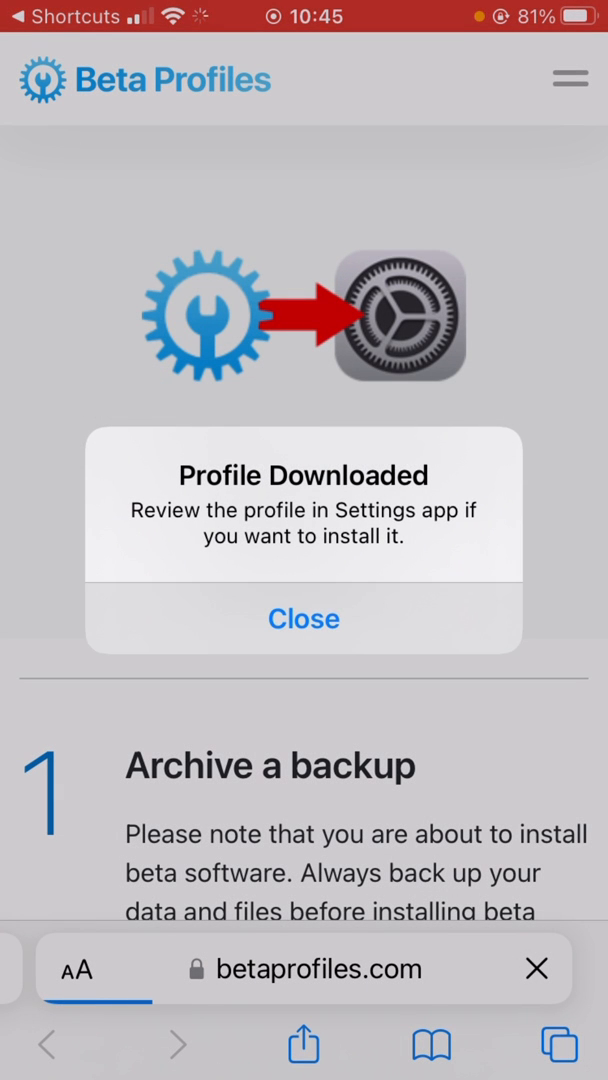
left_click(303, 618)
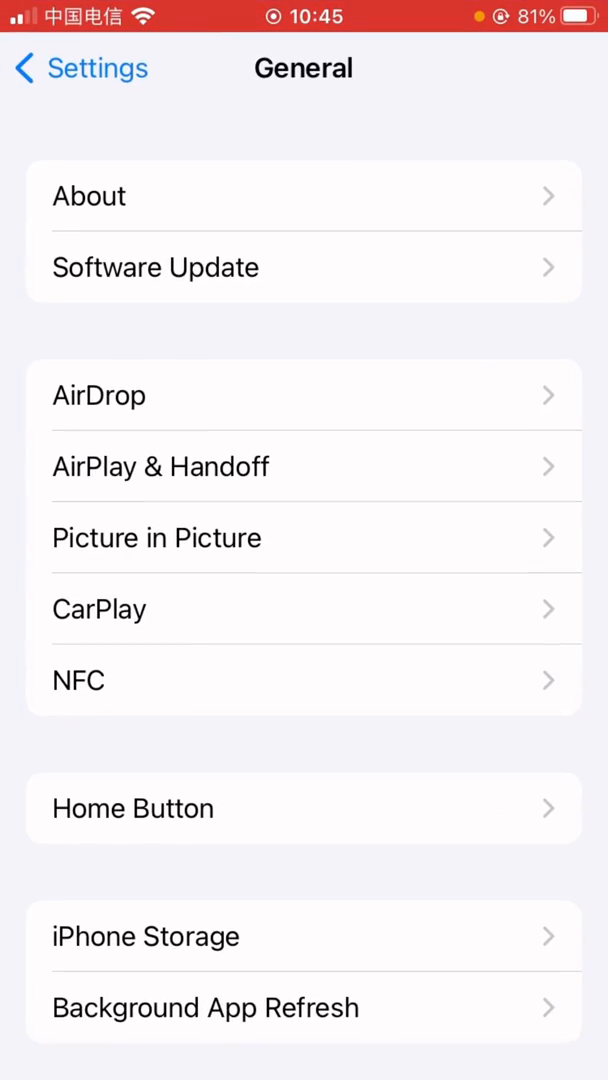
- Install the iOS 16 Beta Software Profile, accepting Apple's beta consent terms
scroll("down", 3)
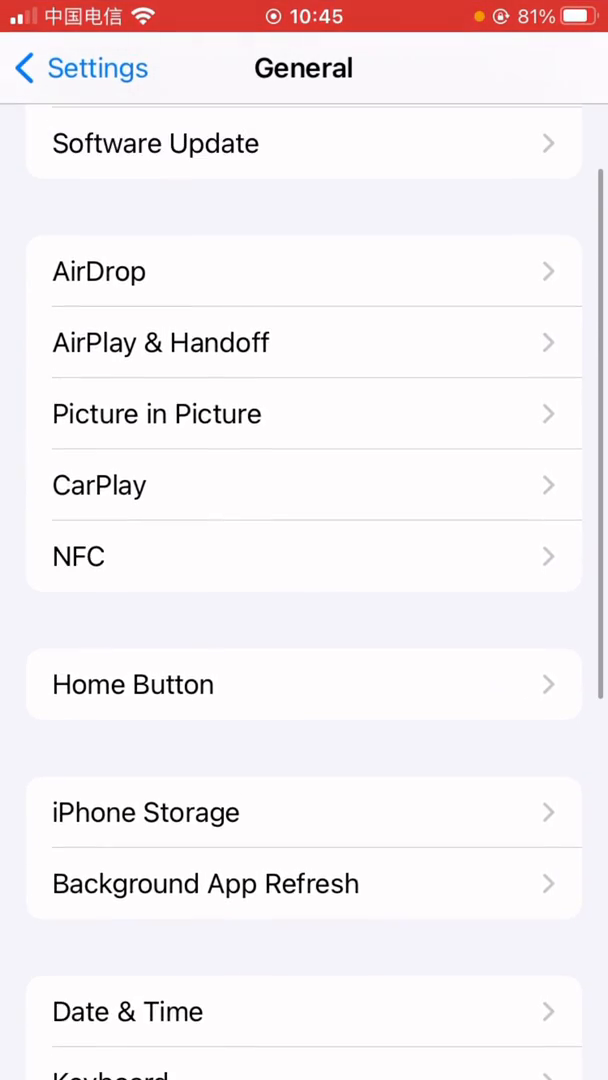
scroll("down", 3)
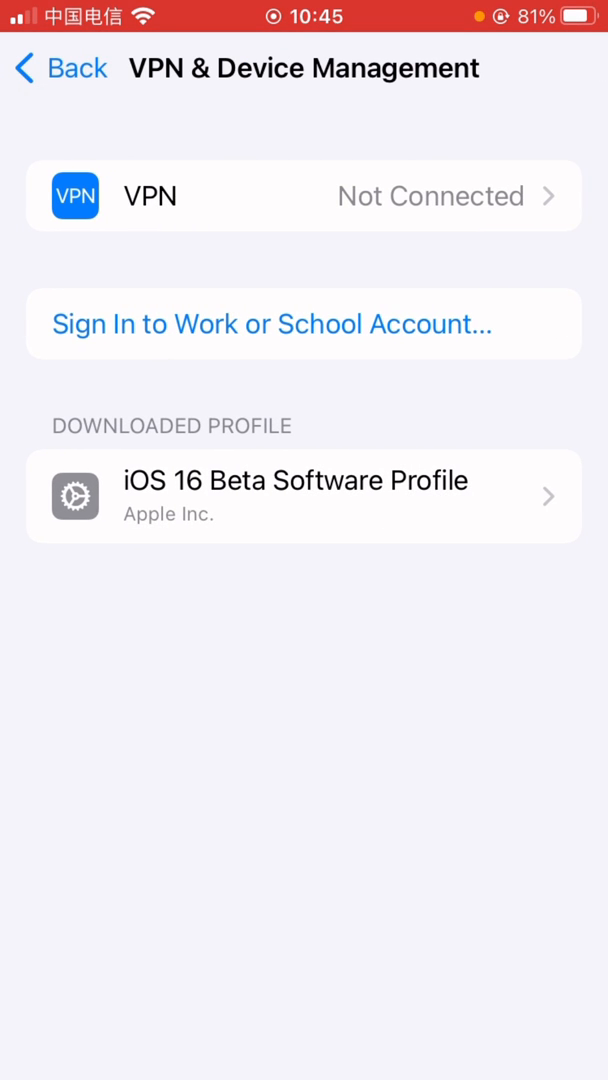
left_click(304, 496)
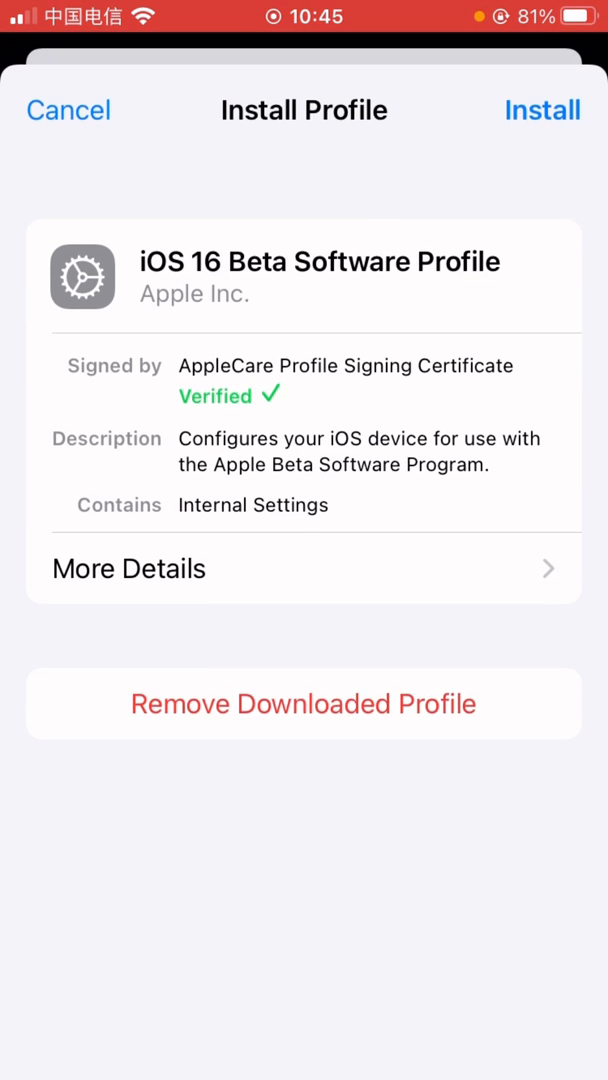
left_click(542, 110)
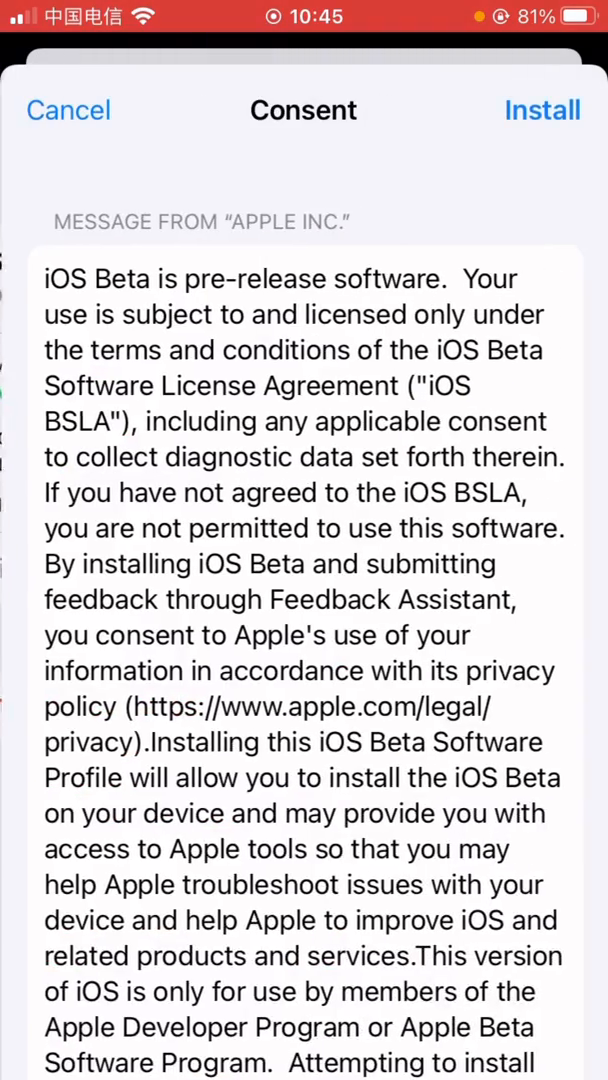
left_click(542, 110)
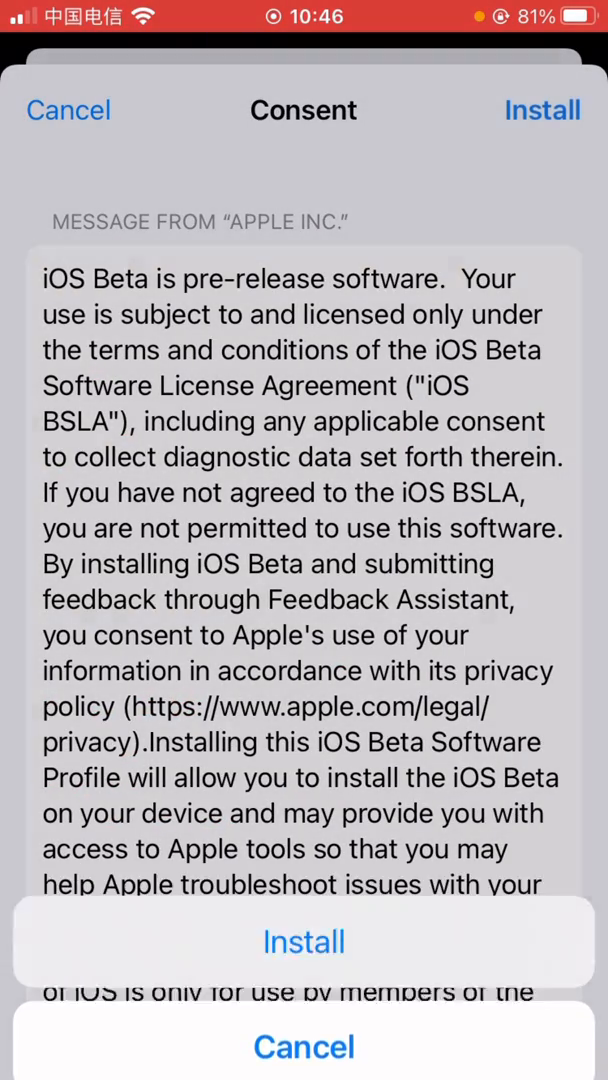
left_click(303, 941)
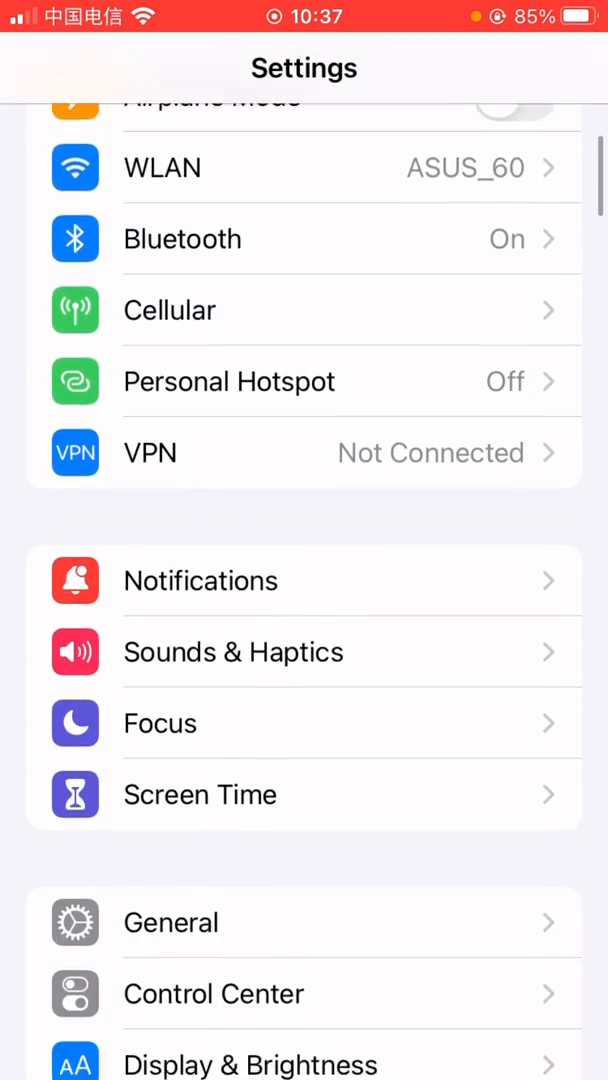
- Start downloading the 4.9 GB iOS 16 Developer Beta, answering the cellular data prompt
left_click(170, 922)
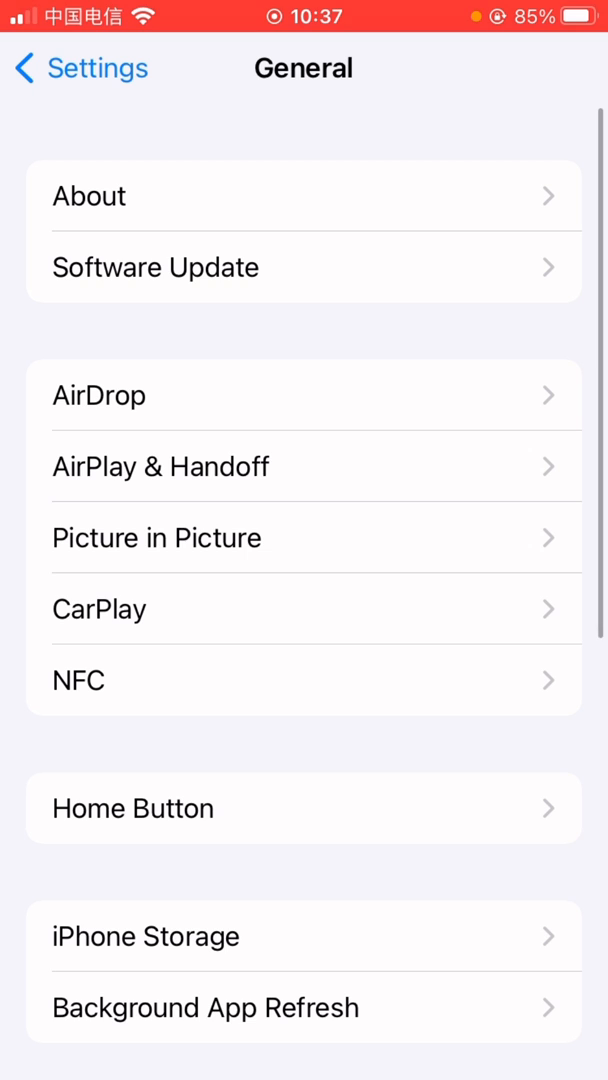
left_click(155, 267)
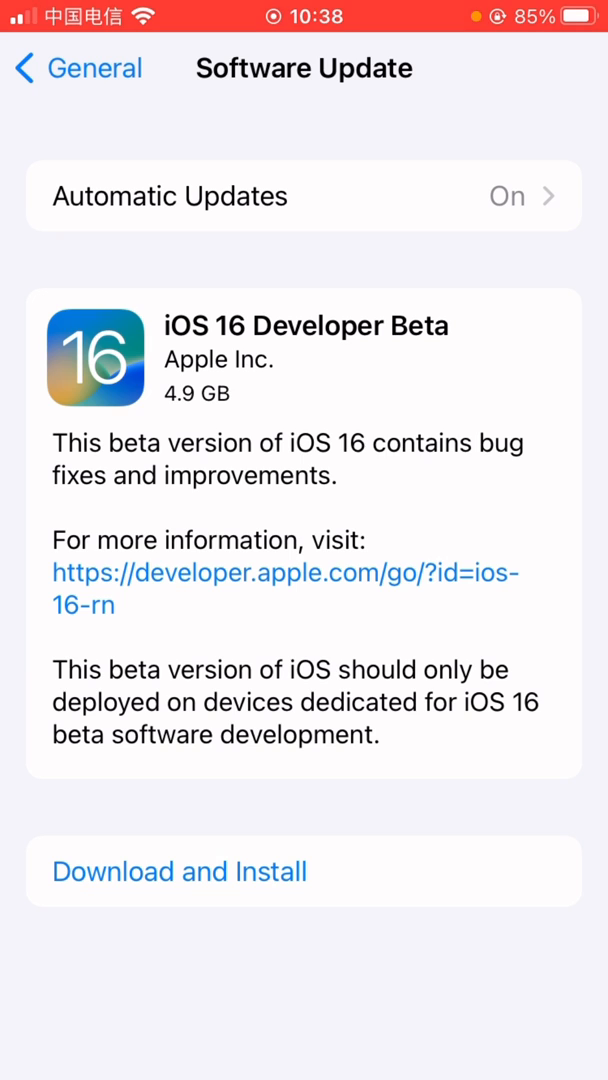
left_click(179, 870)
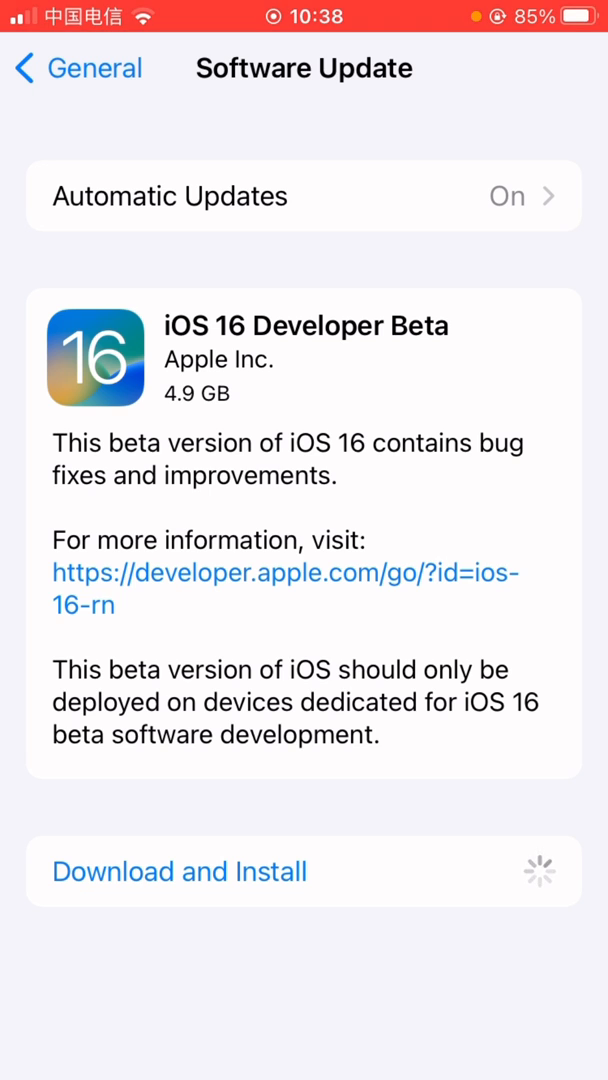
left_click(180, 870)
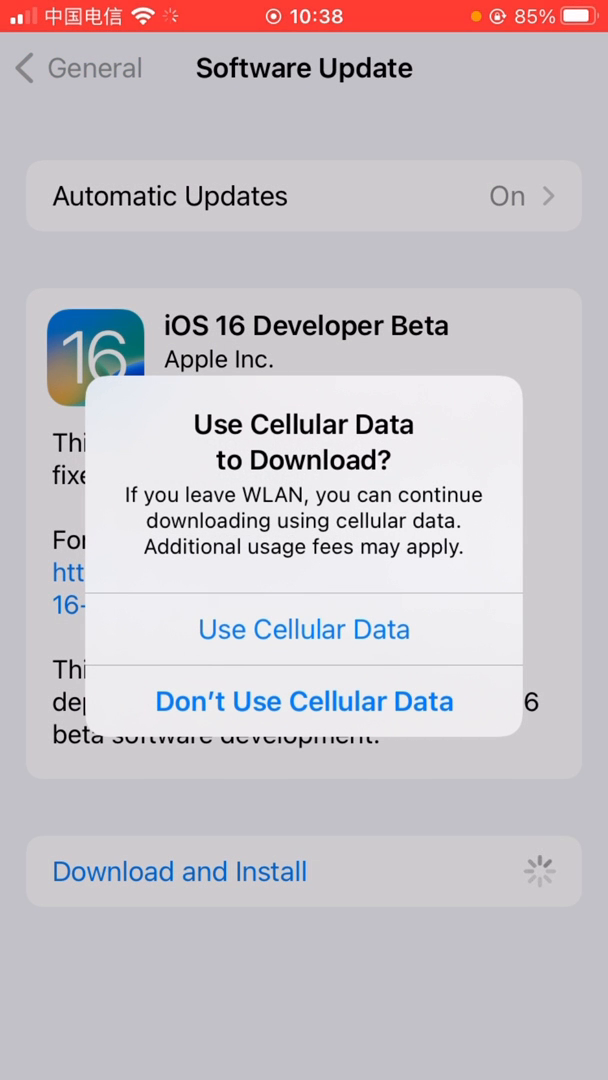
left_click(304, 629)
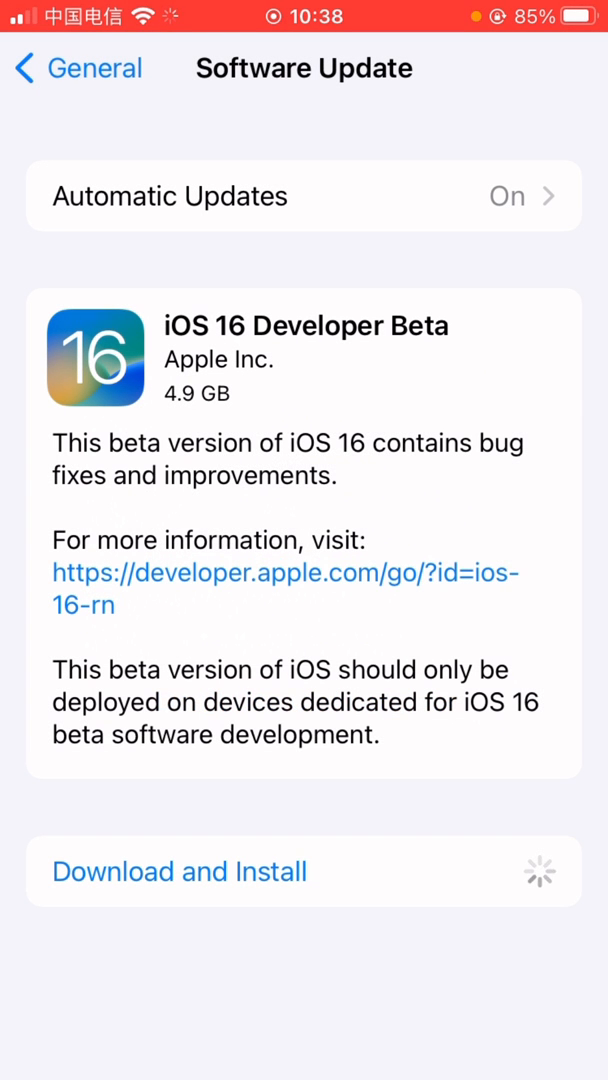